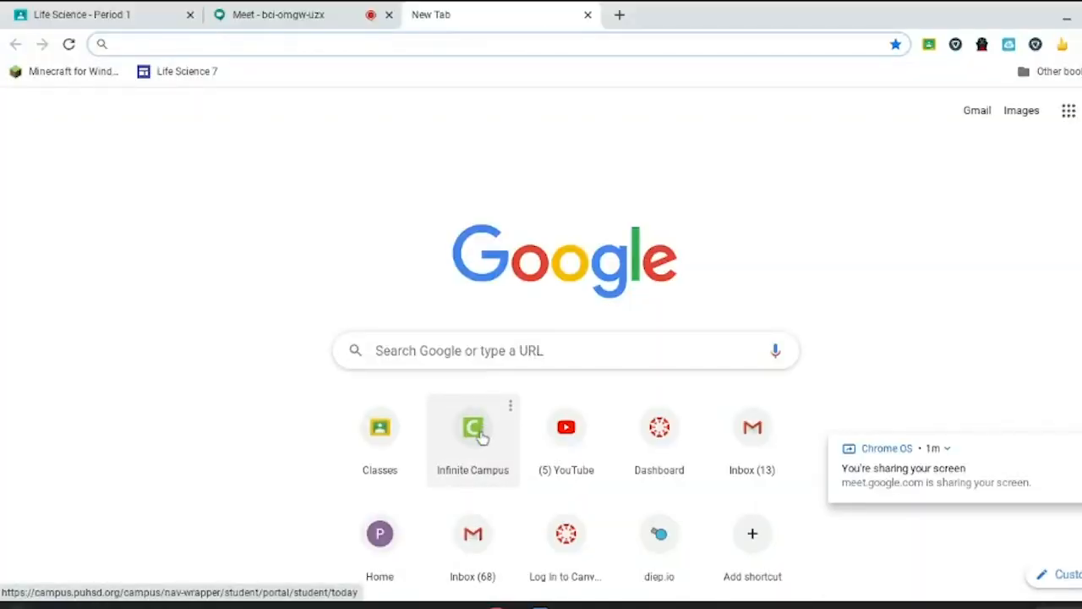
# - Reach the Campus Student login page for Perris Union High with credentials filled in
pyautogui.click(474, 426)
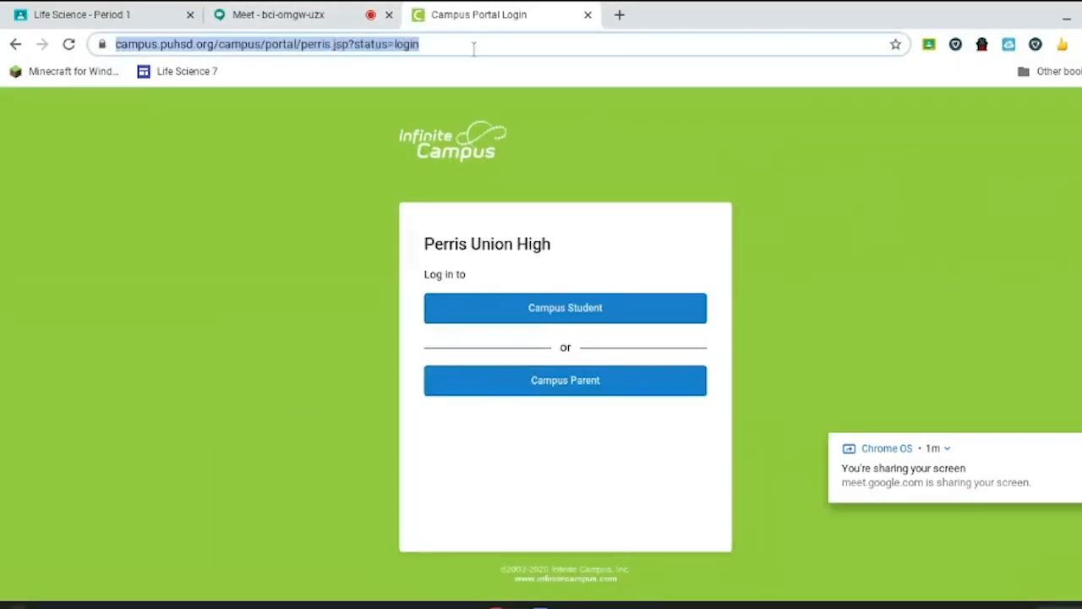
pyautogui.click(565, 308)
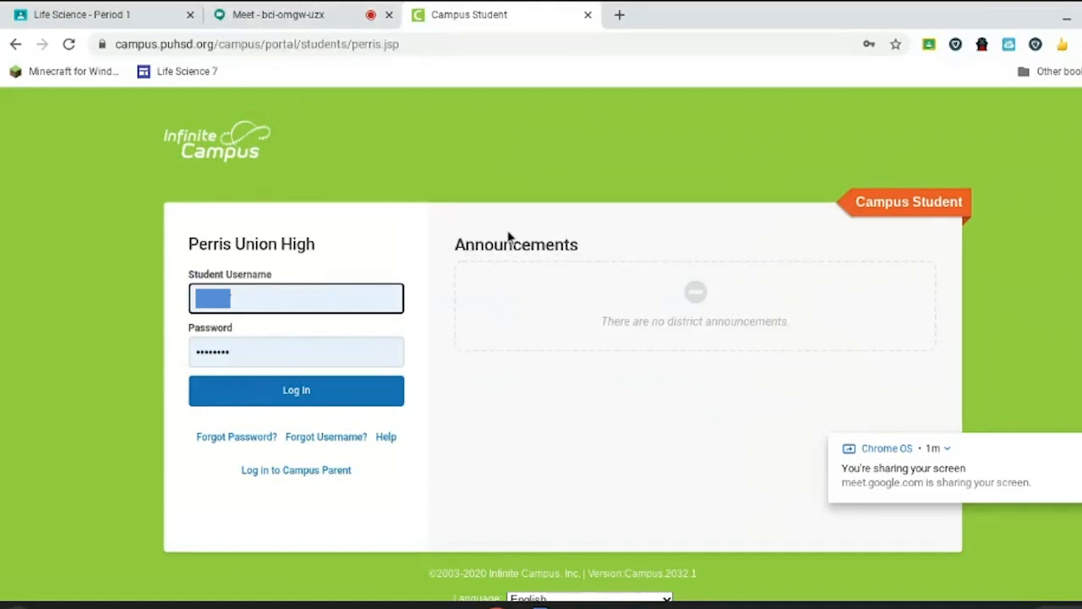
pyautogui.moveTo(605, 10)
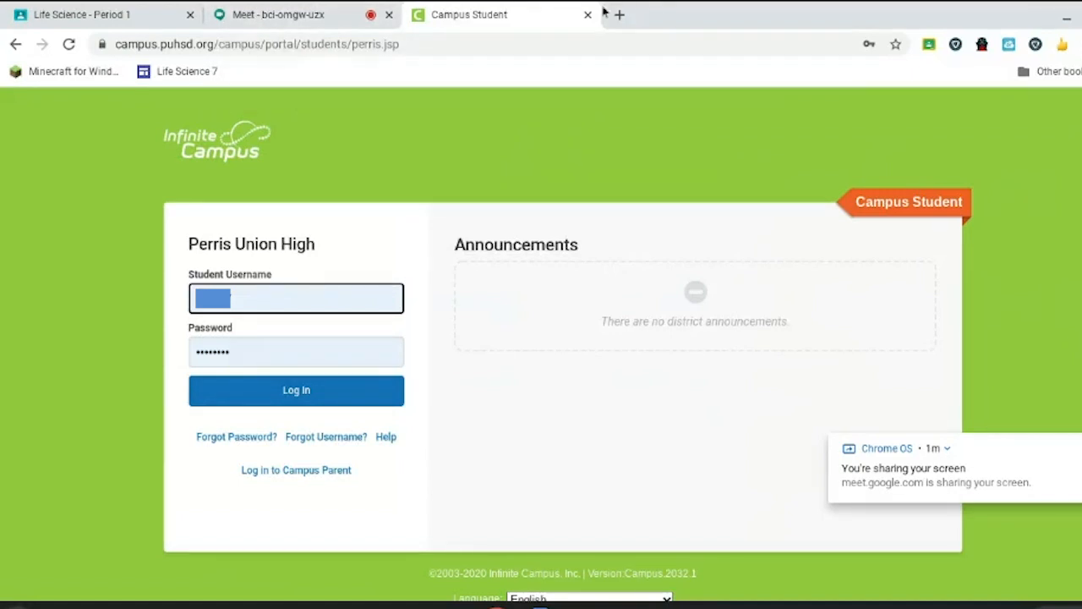
# - Go to pms.puhsd.org/4/home in a new tab and sign in to ClassLink with Google
pyautogui.click(619, 13)
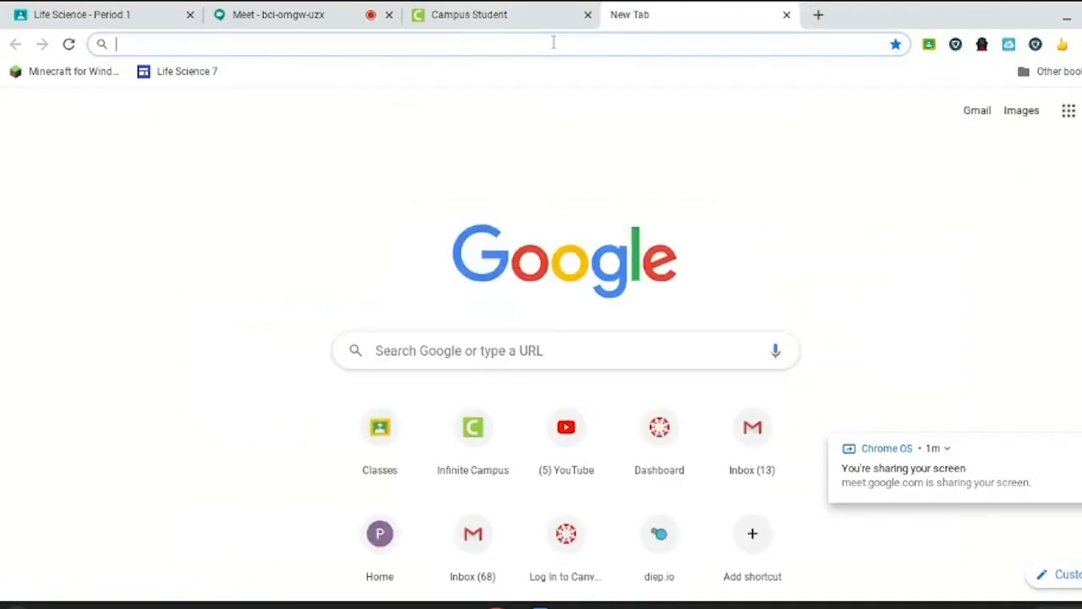
pyautogui.write('pms.puhsd.org/4/home')
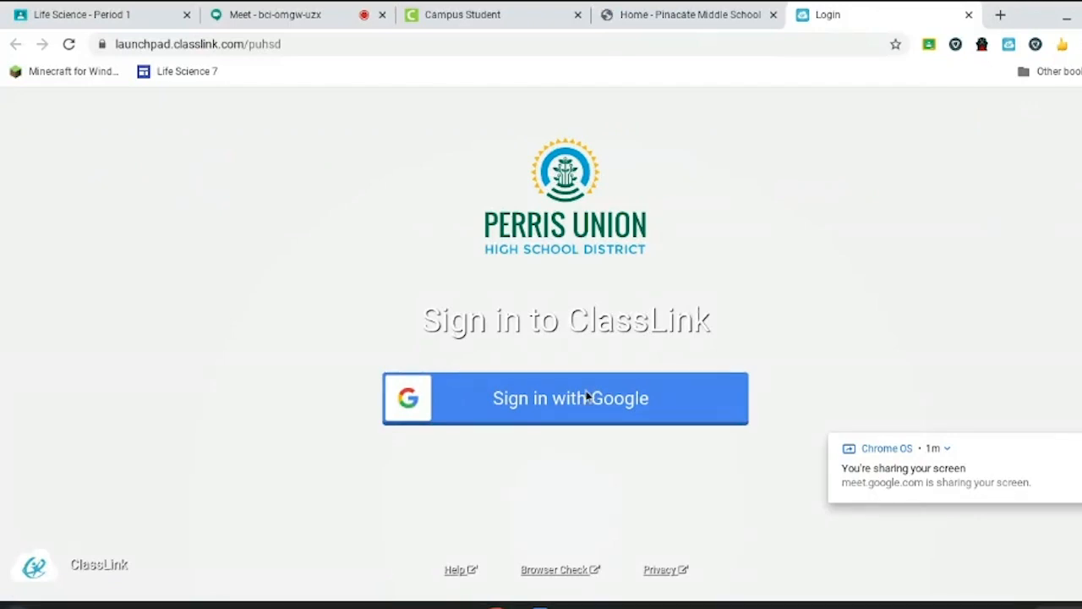
pyautogui.moveTo(588, 406)
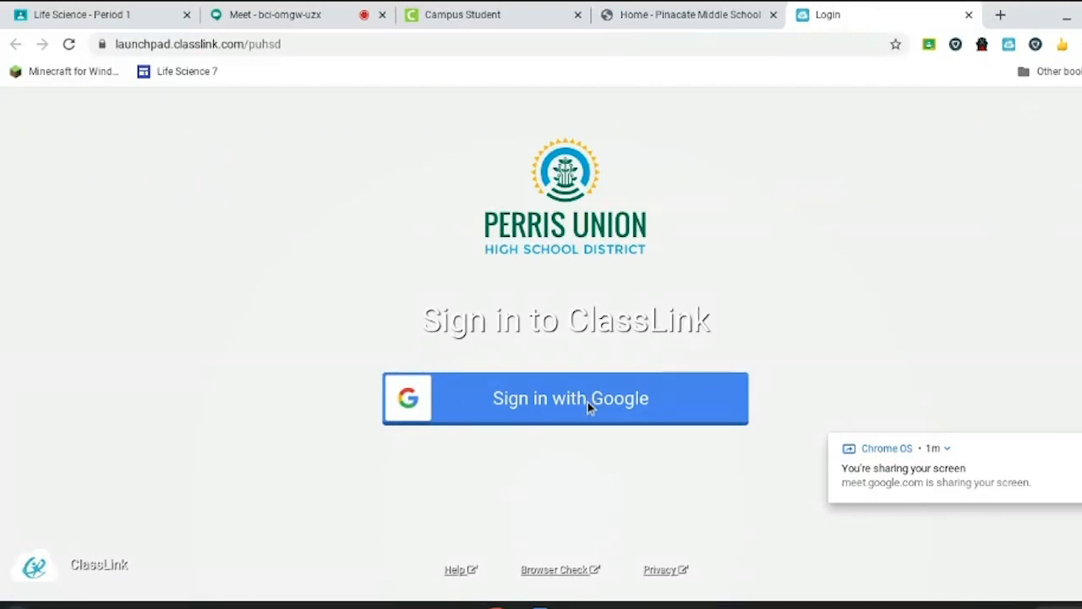
pyautogui.click(565, 399)
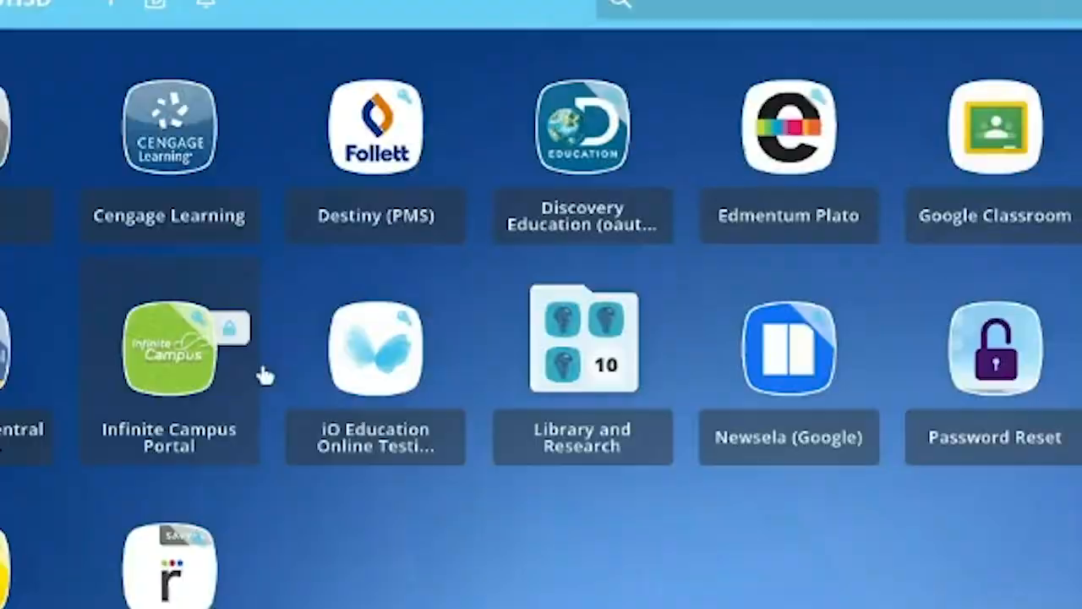
# - Launch Infinite Campus Portal from the launchpad, choose Campus Student, and log in to the Today page
pyautogui.click(169, 348)
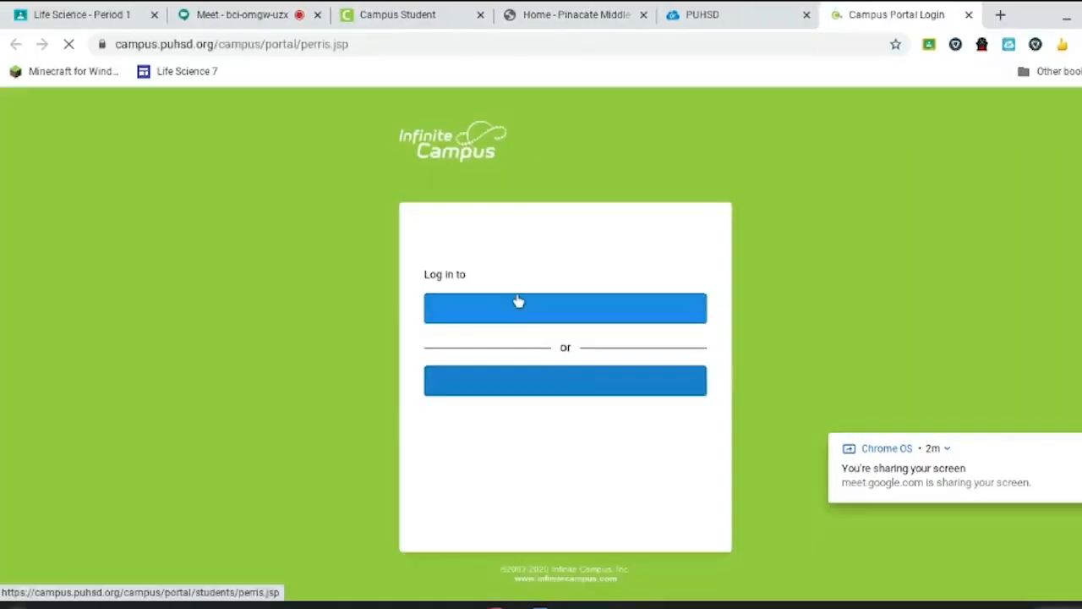
pyautogui.click(564, 308)
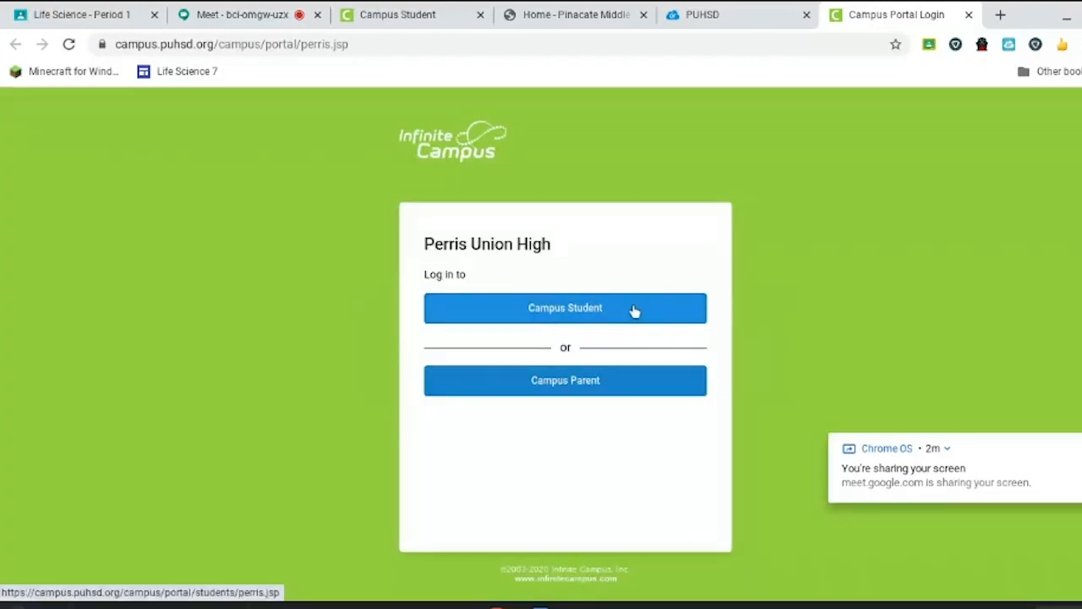
pyautogui.click(565, 308)
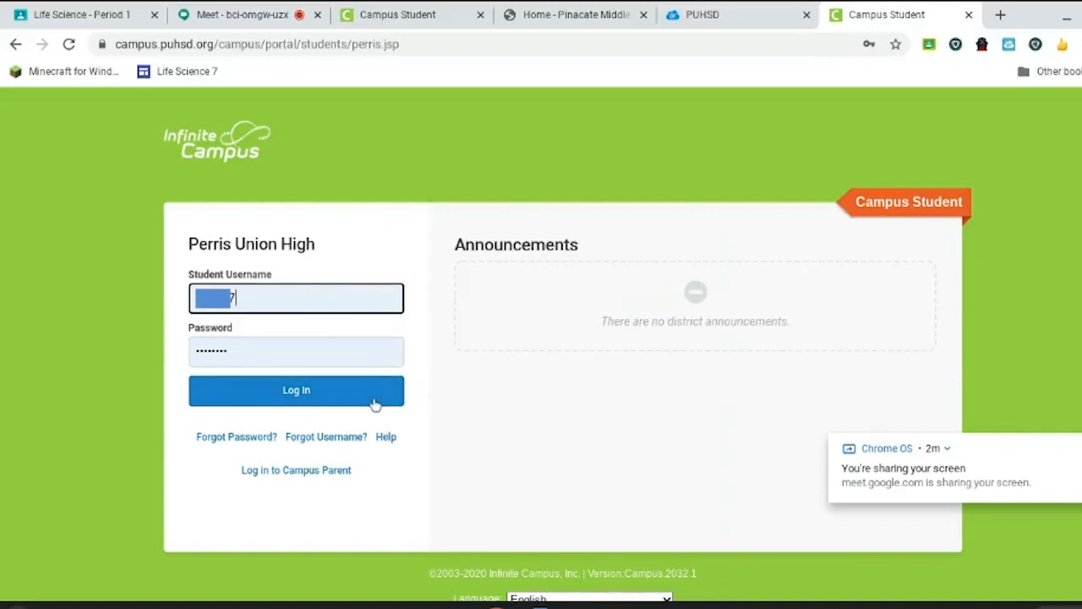
pyautogui.click(296, 389)
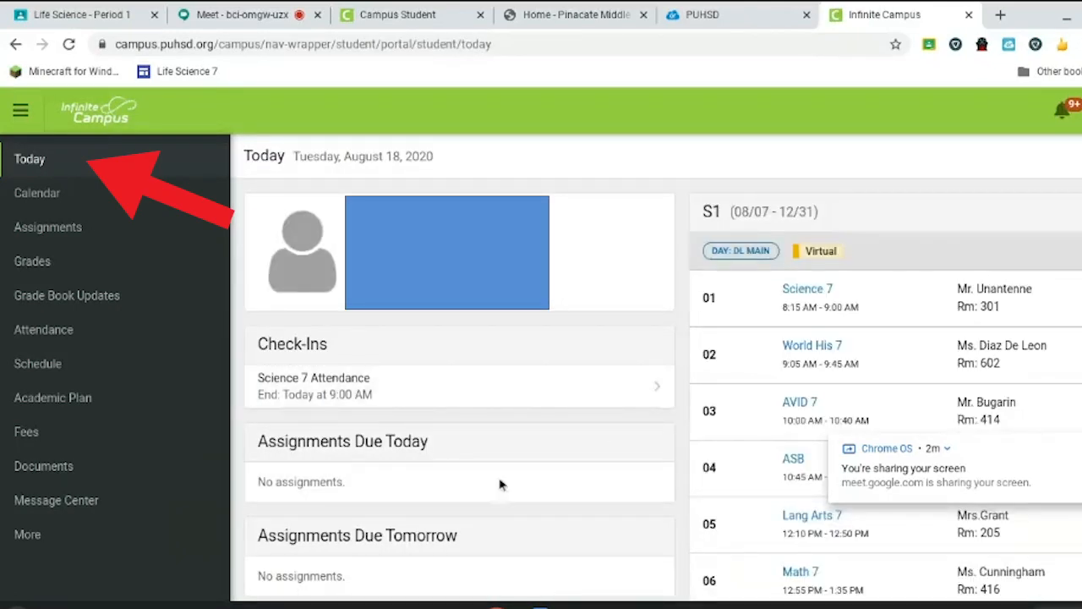
pyautogui.moveTo(291, 368)
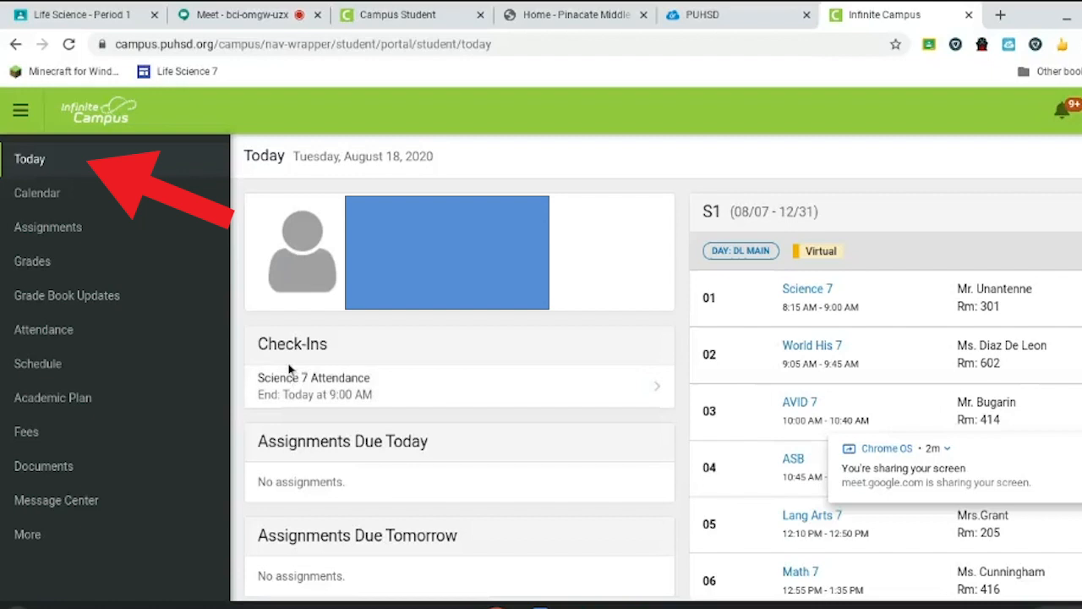
pyautogui.moveTo(290, 368)
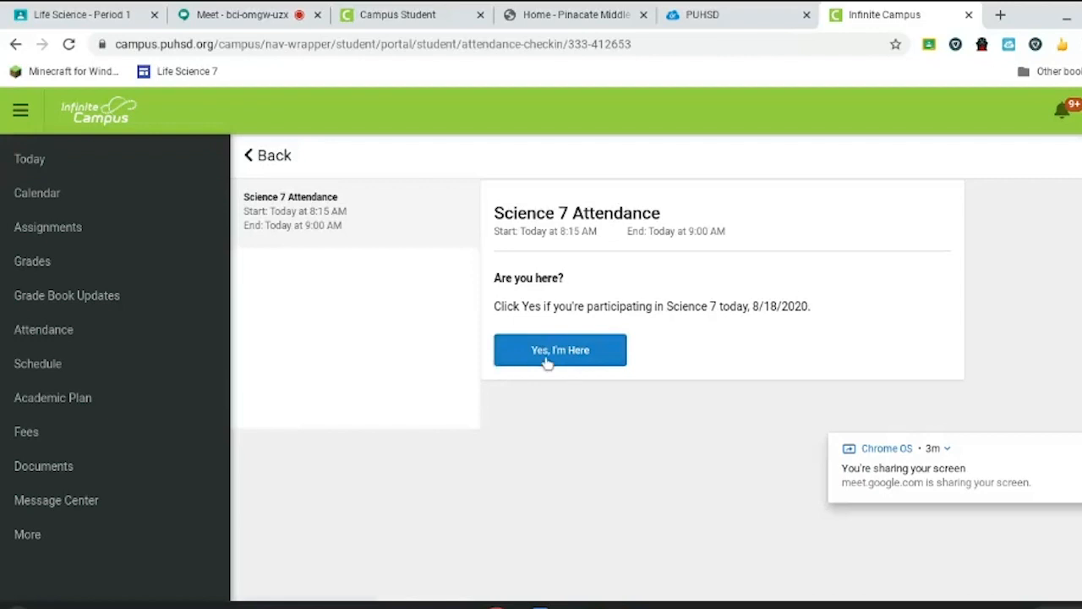
# - Confirm 'Yes, I'm Here' for today's Science 7 attendance check-in
pyautogui.click(559, 348)
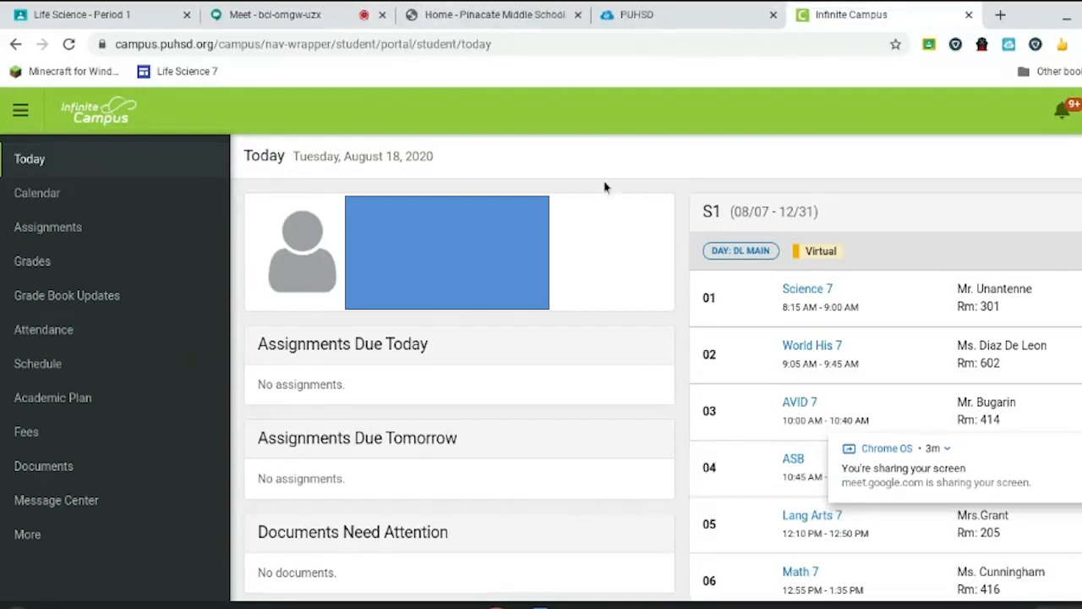
pyautogui.moveTo(761, 240)
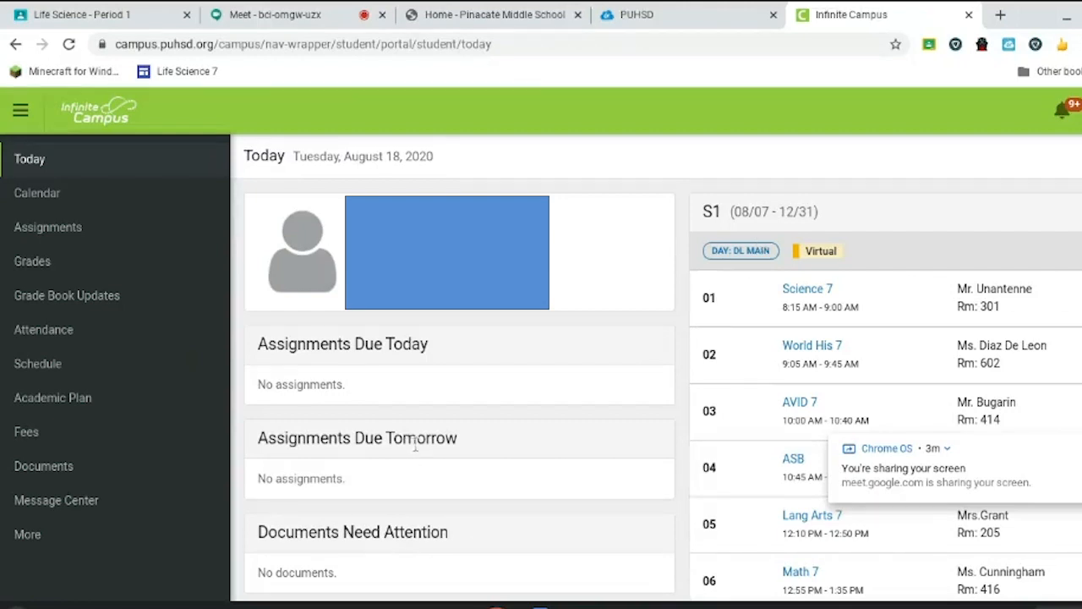
pyautogui.moveTo(431, 381)
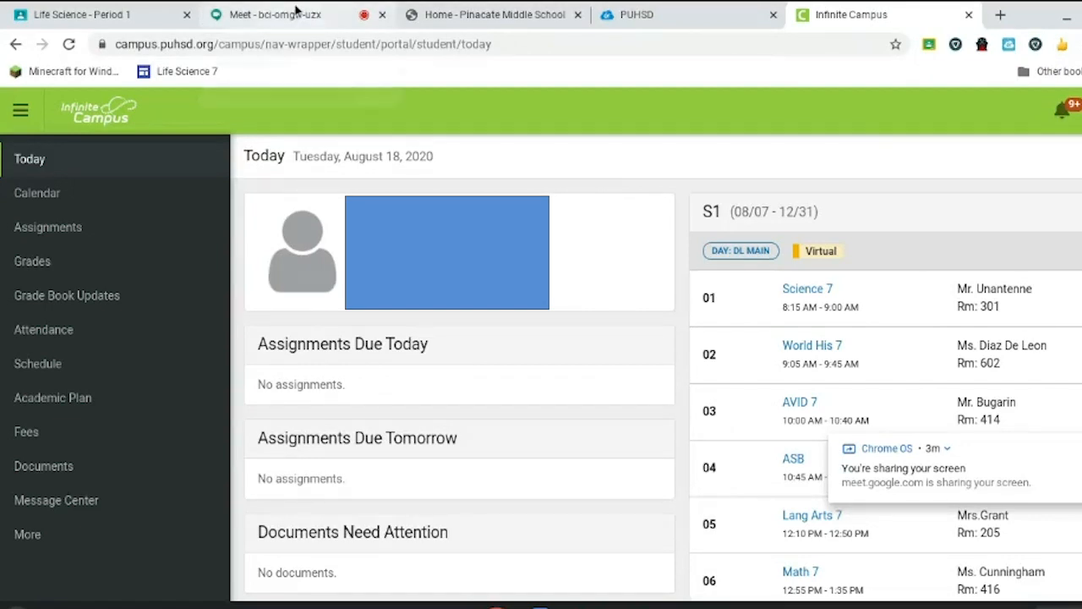
pyautogui.moveTo(381, 380)
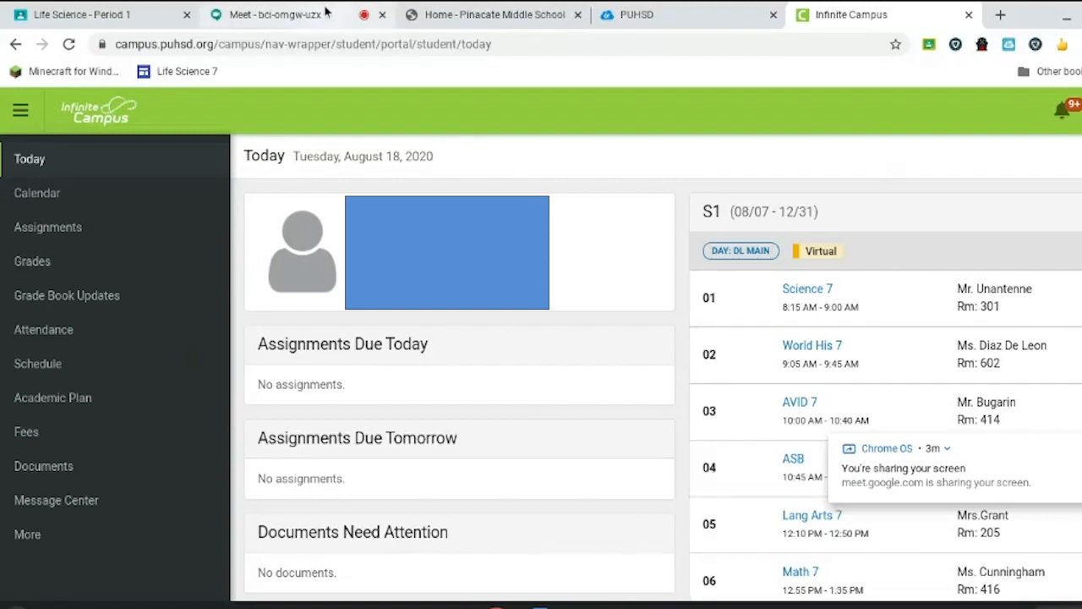
pyautogui.moveTo(270, 14)
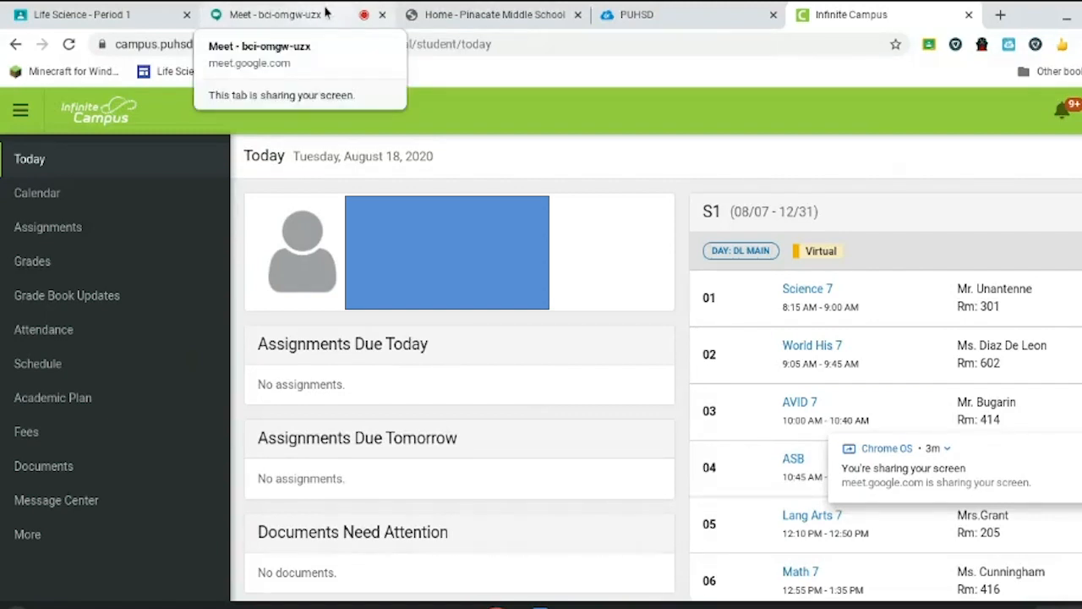